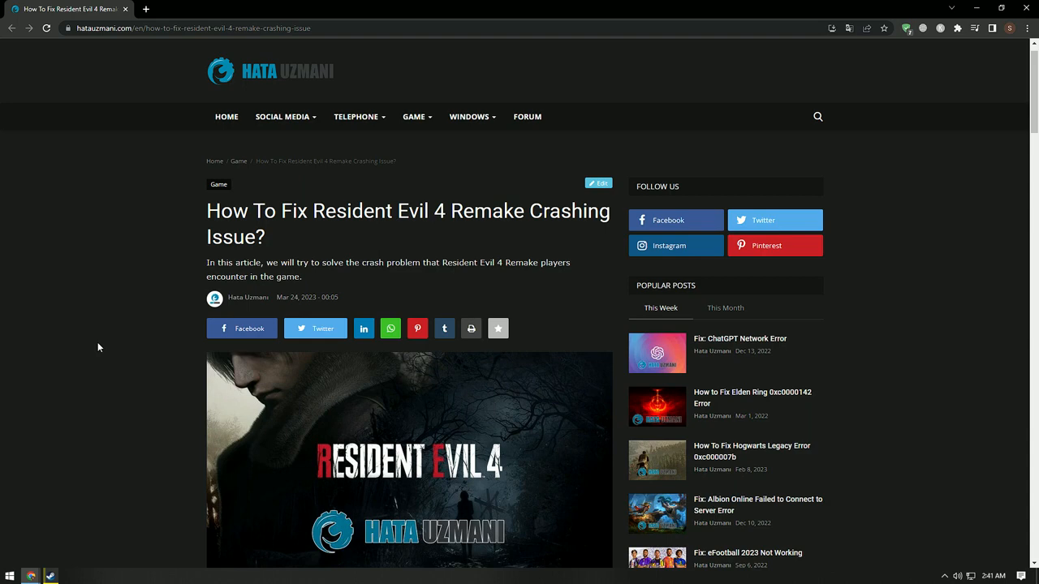
Scroll the article down to the crash causes and system requirements sections.
scroll("down", 3)
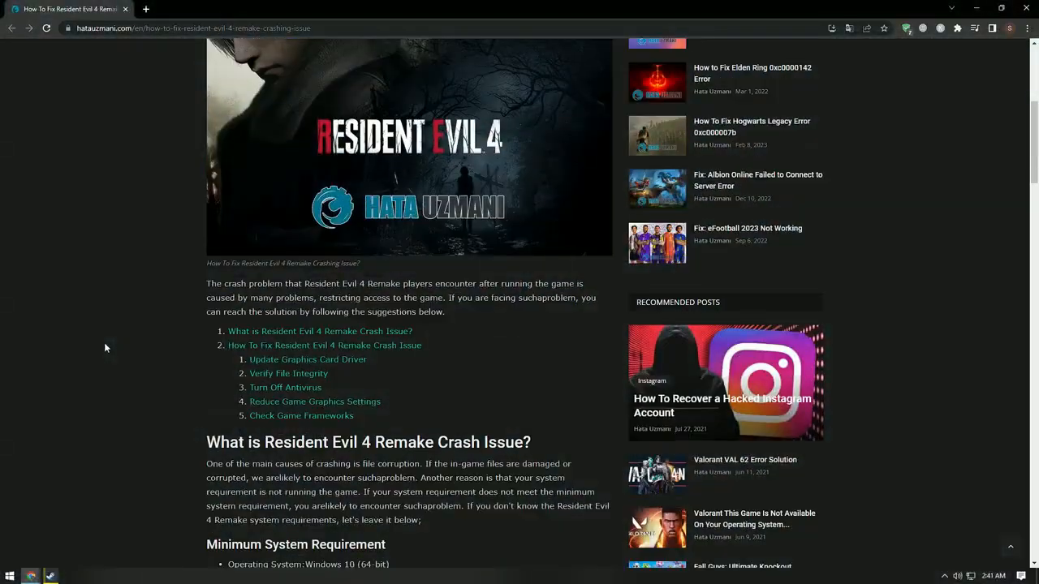
scroll("down", 3)
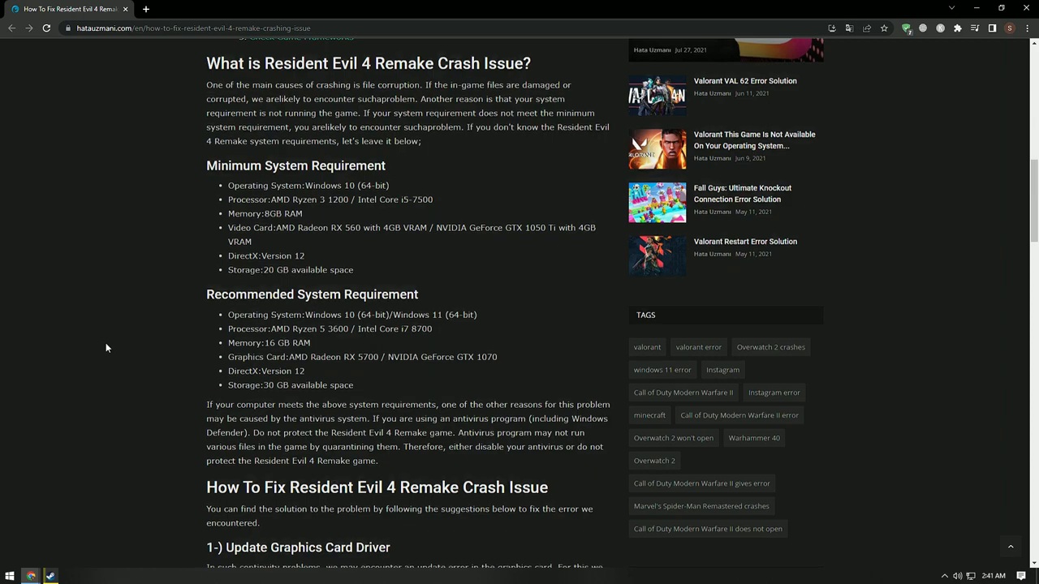
Scroll the article down to the 'Verify File Integrity' and 'Turn off Antivirus' fixes.
scroll("down", 3)
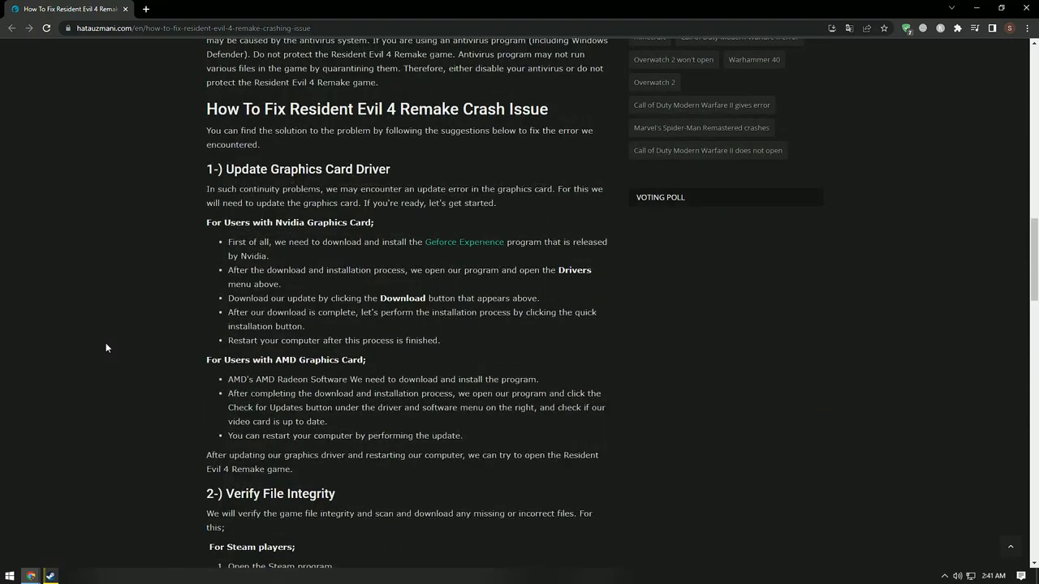
mouse_move(425, 253)
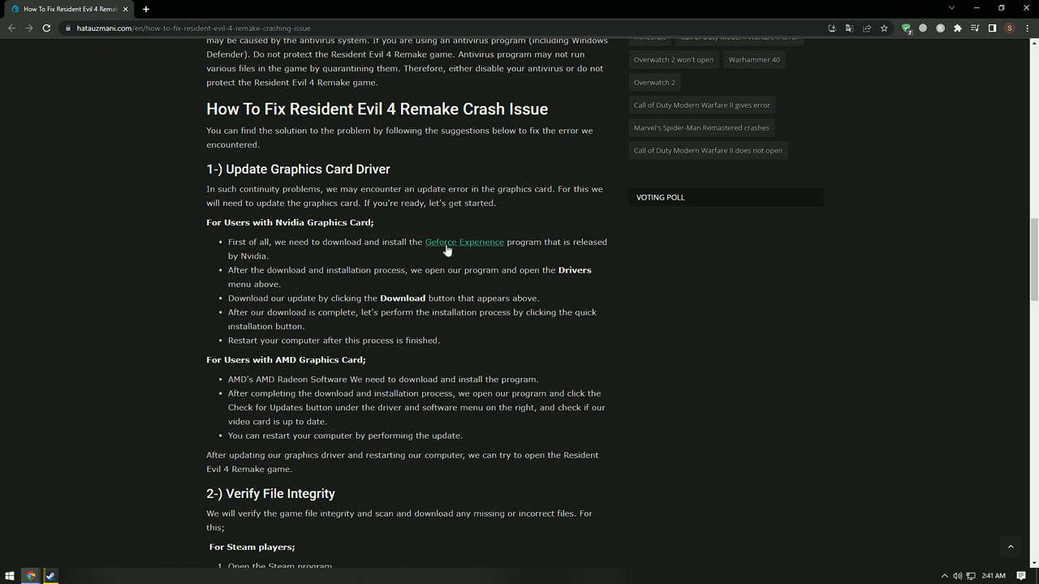
left_click(465, 242)
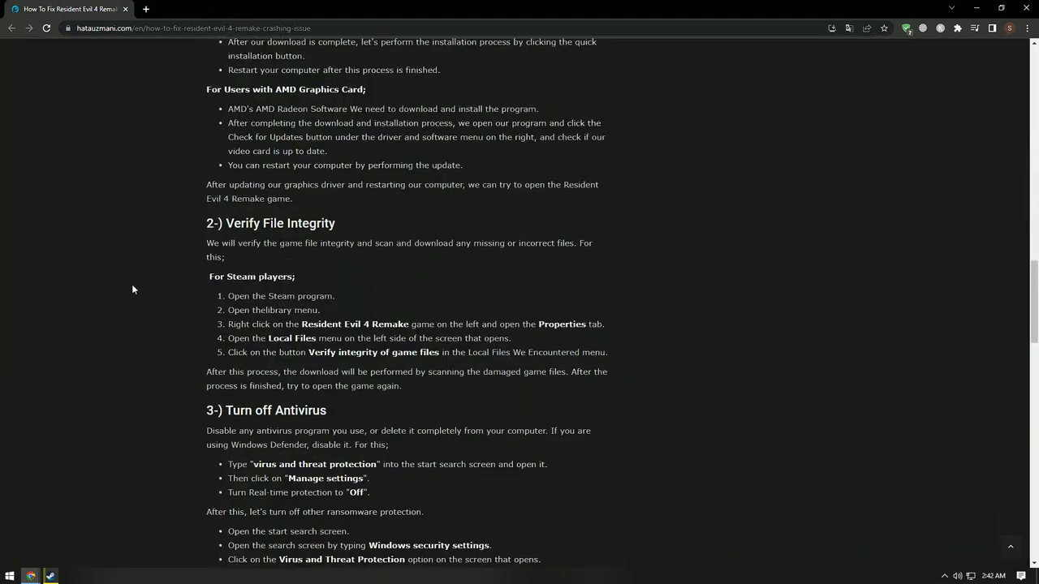
scroll("down", 3)
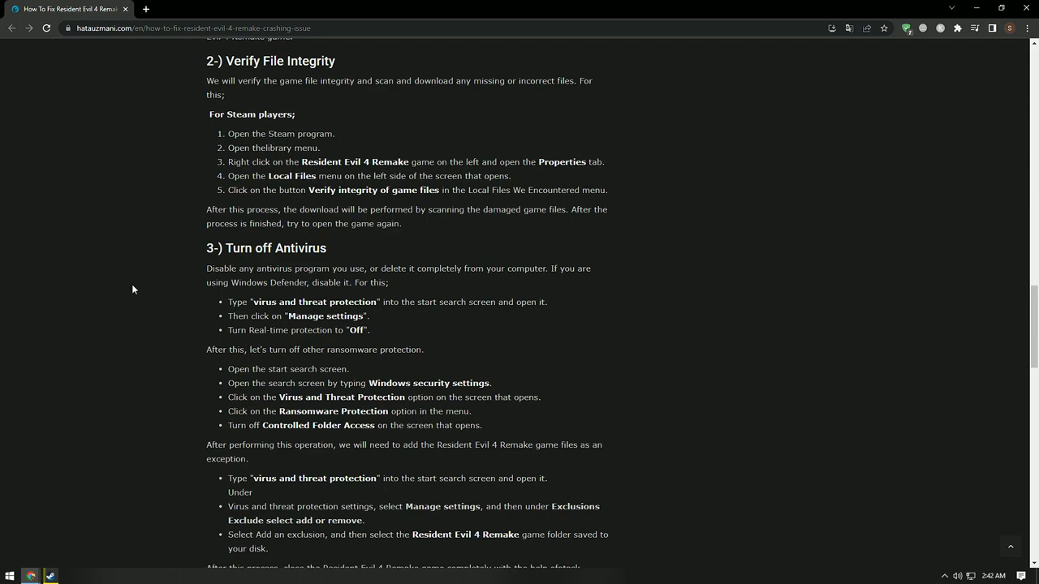
Bring up Steam's Library and select Counter-Strike: Global Offensive.
left_click(33, 575)
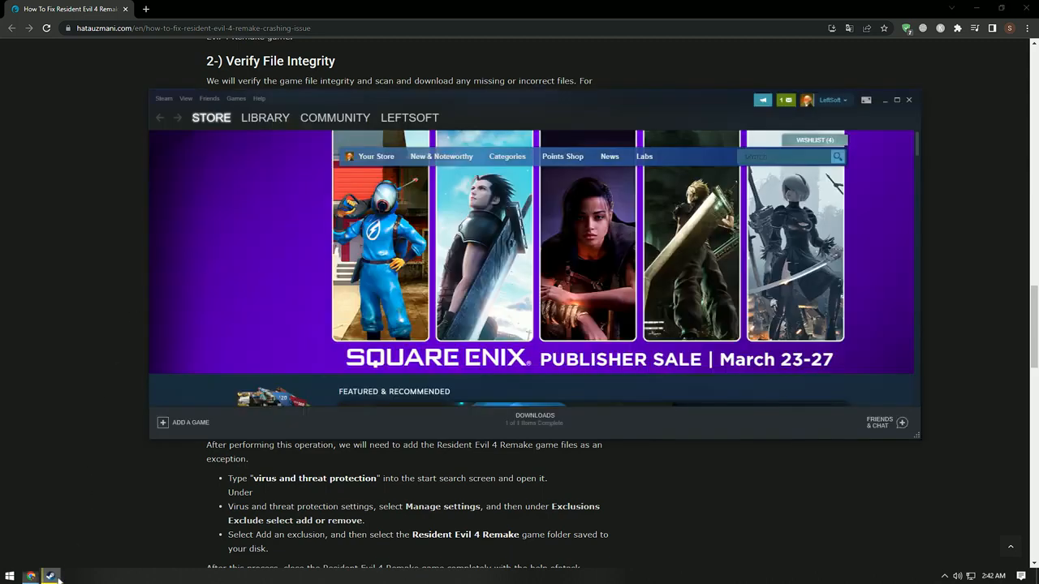
left_click(265, 117)
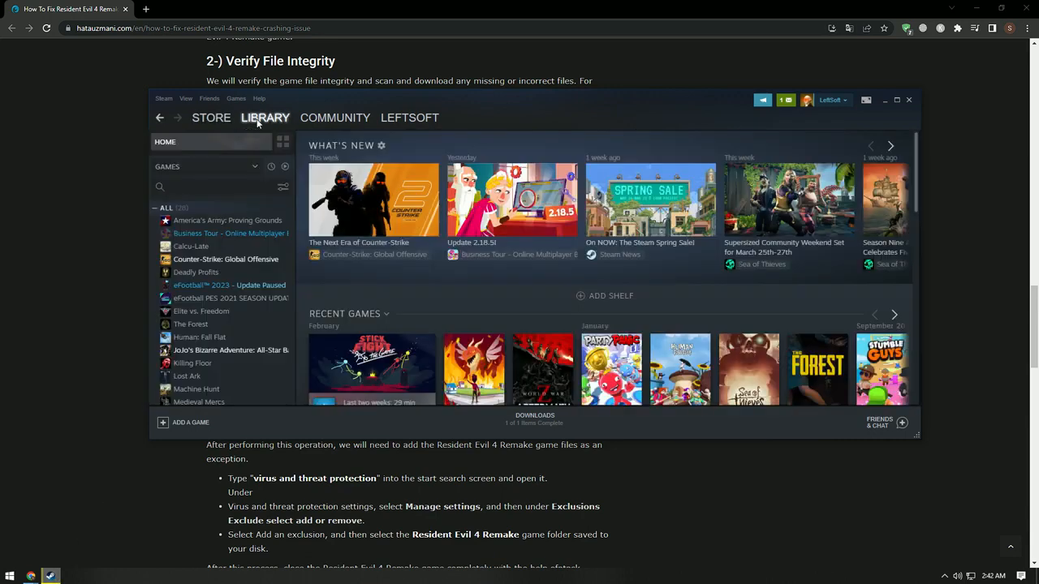
mouse_move(215, 246)
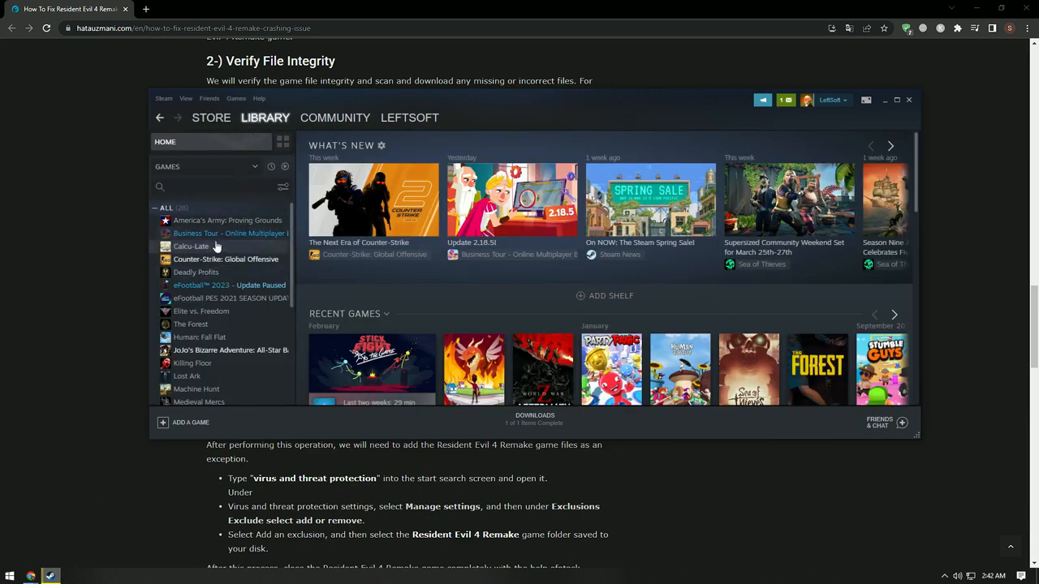
left_click(226, 259)
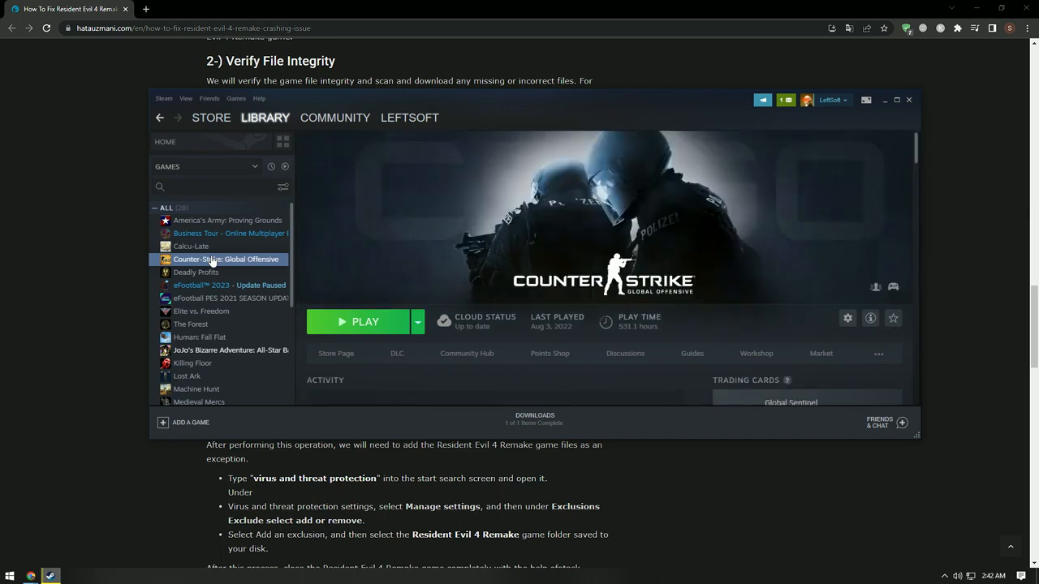
Show the game's Properties > Local Files with the verify-integrity option, then close Properties.
right_click(214, 259)
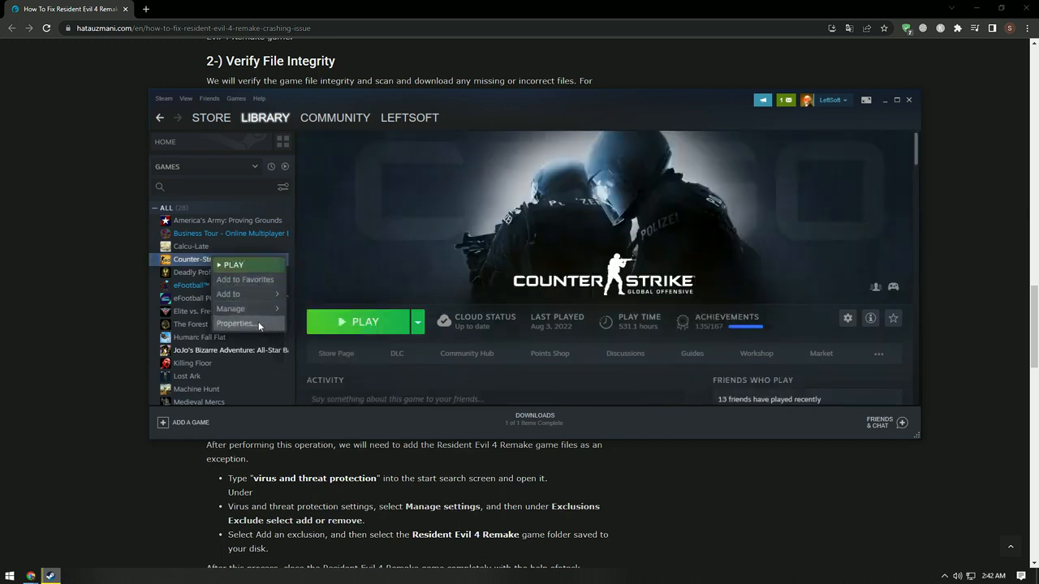
left_click(236, 325)
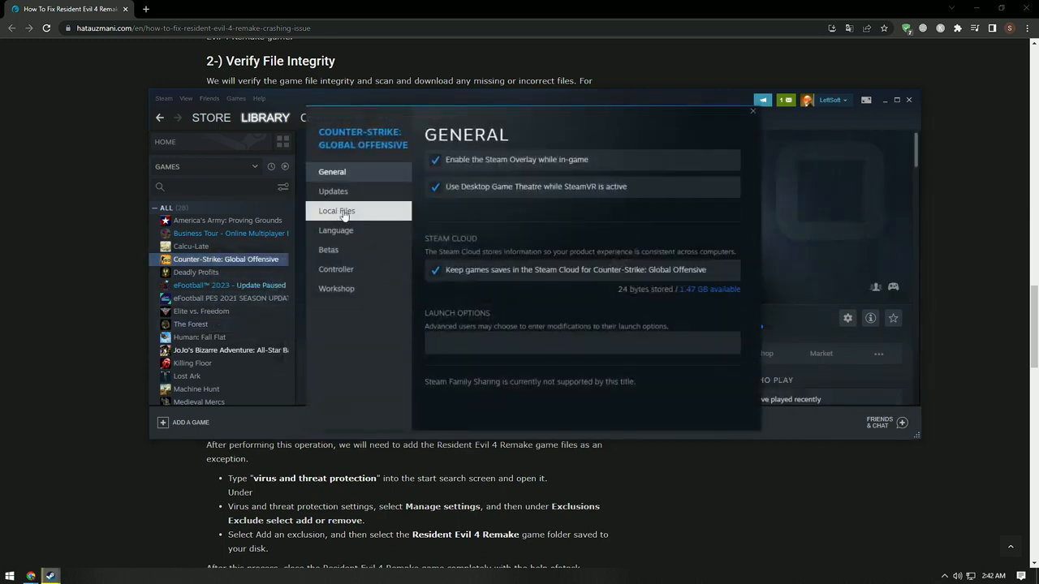
left_click(337, 211)
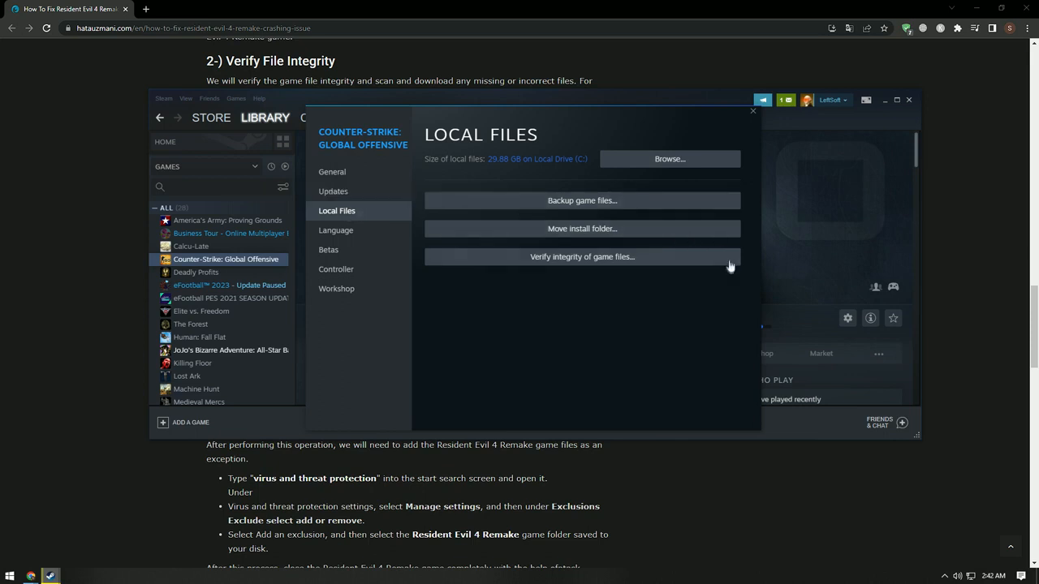
mouse_move(604, 259)
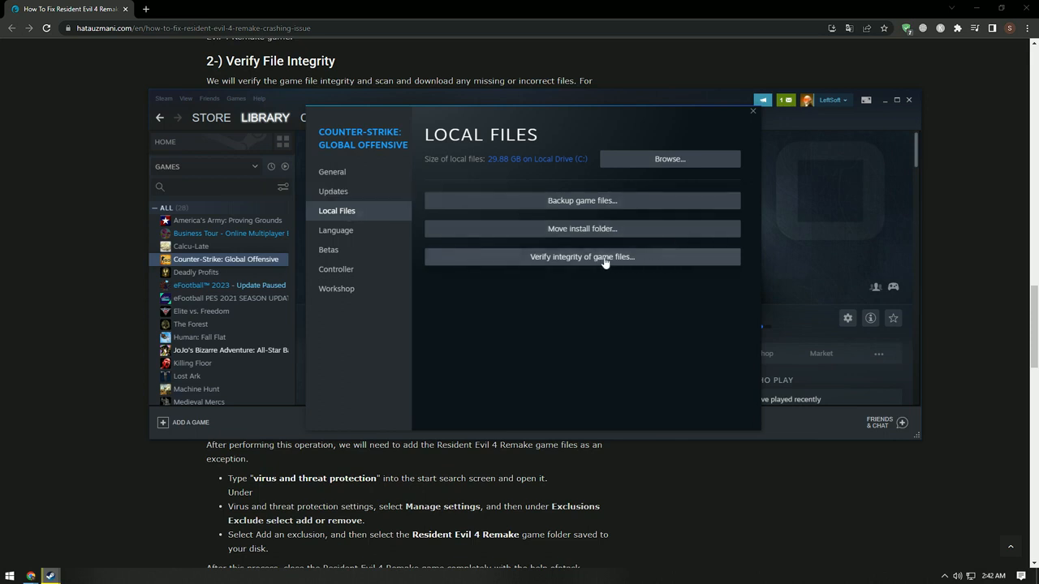
mouse_move(670, 263)
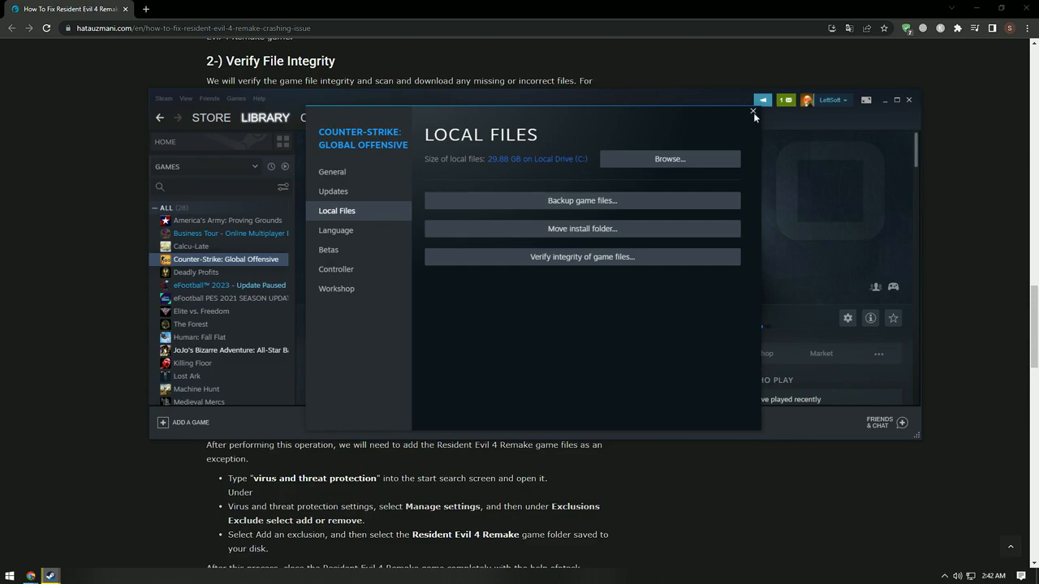
left_click(753, 111)
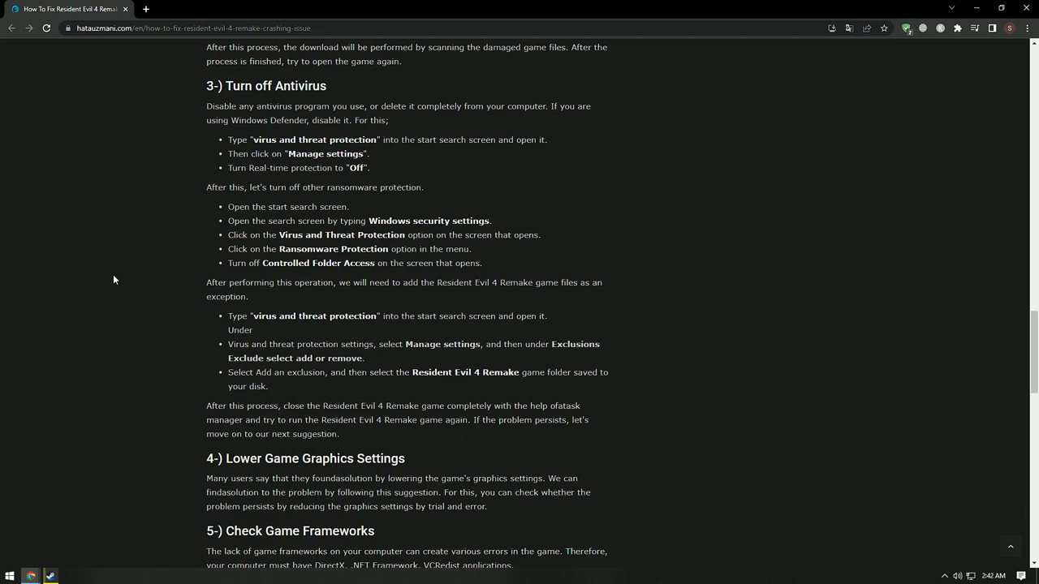
Search 'vir' in Start and reach Virus & threat protection's Manage settings with real-time protection.
type("vir")
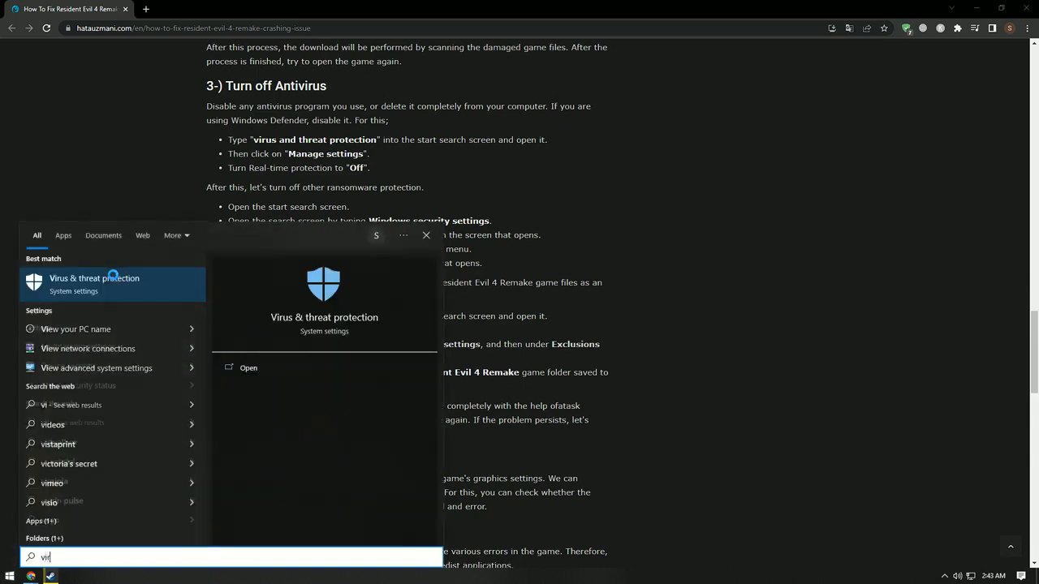
left_click(94, 279)
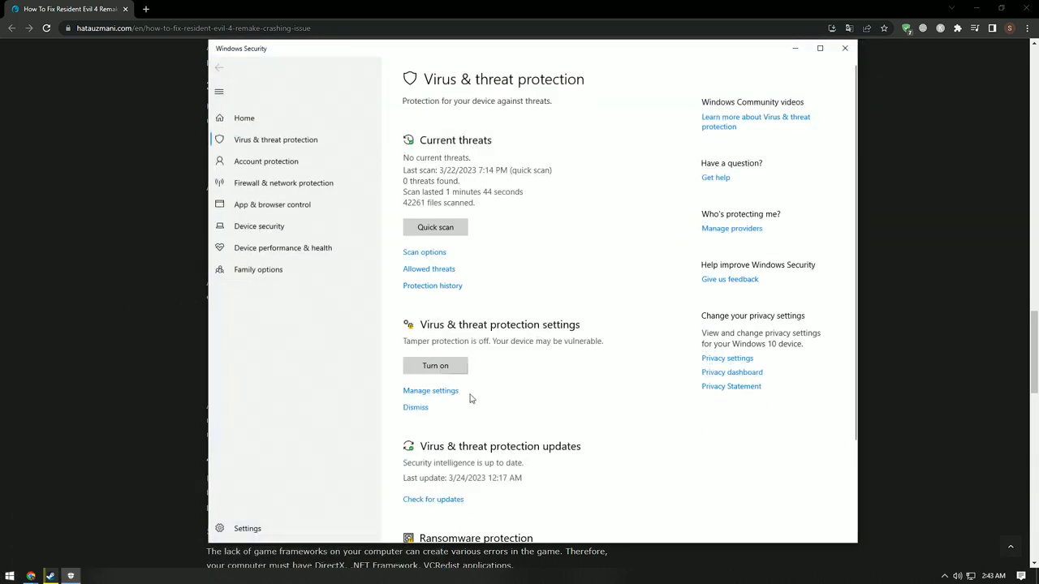
left_click(430, 389)
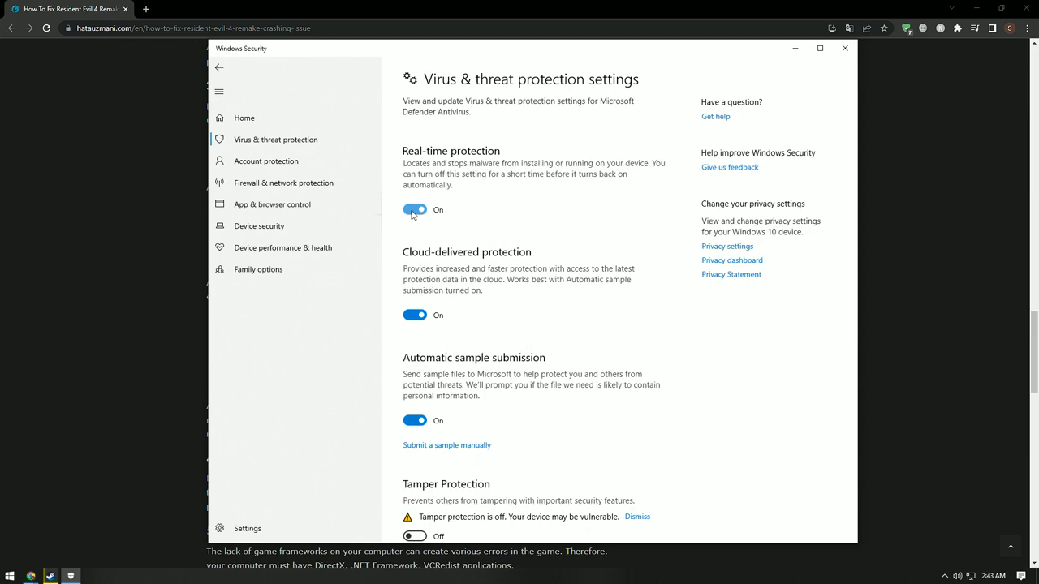
scroll("down", 3)
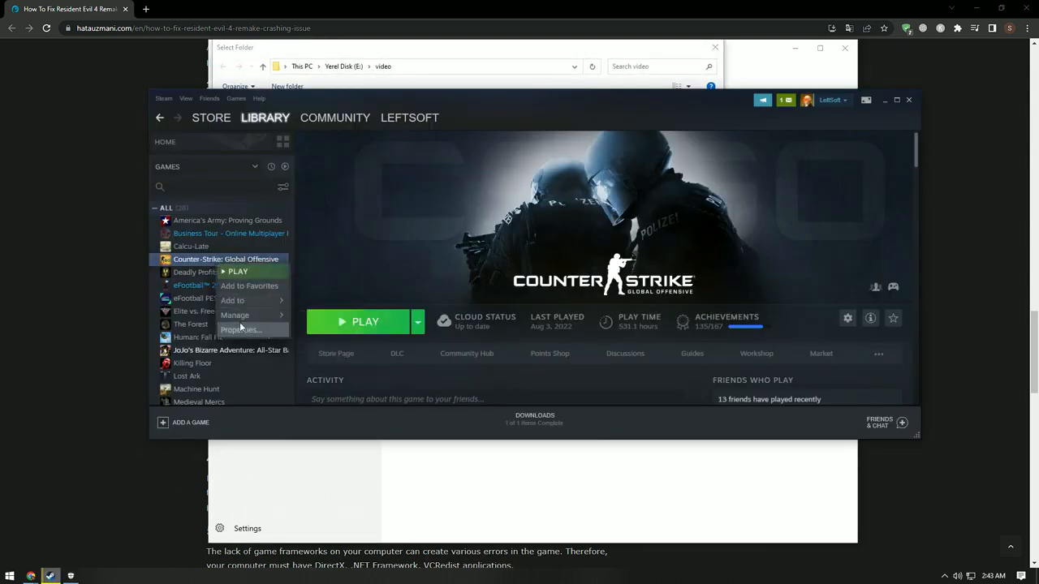
Browse Counter-Strike's Local Files folder from Properties, then close the folder and Properties.
left_click(241, 329)
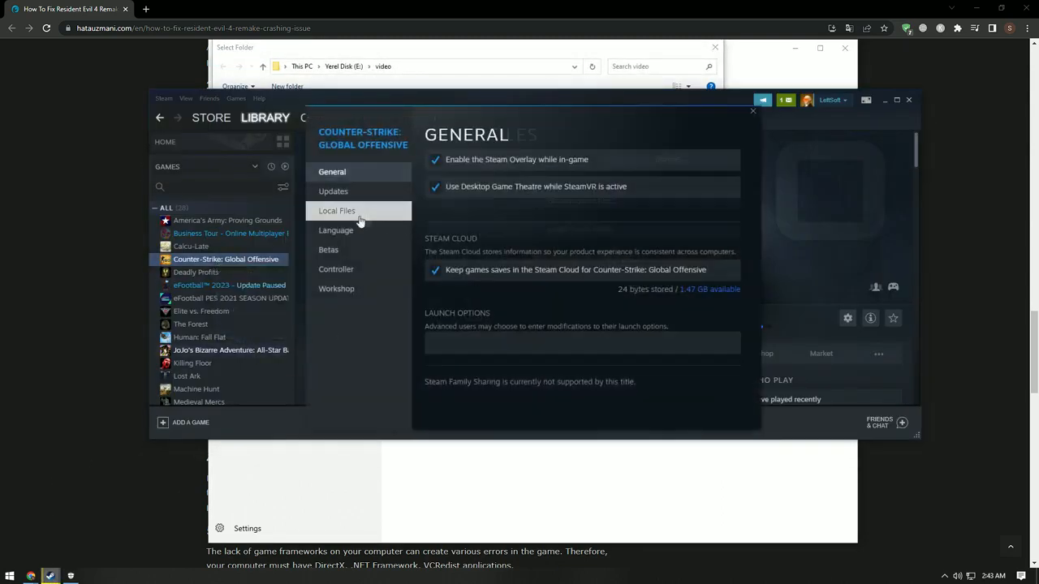
left_click(338, 211)
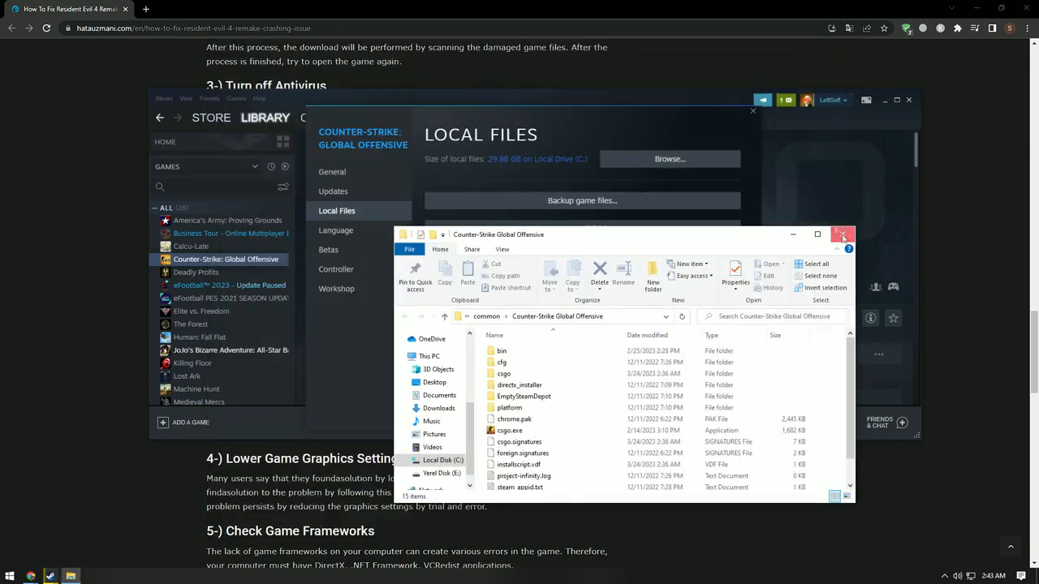
left_click(841, 234)
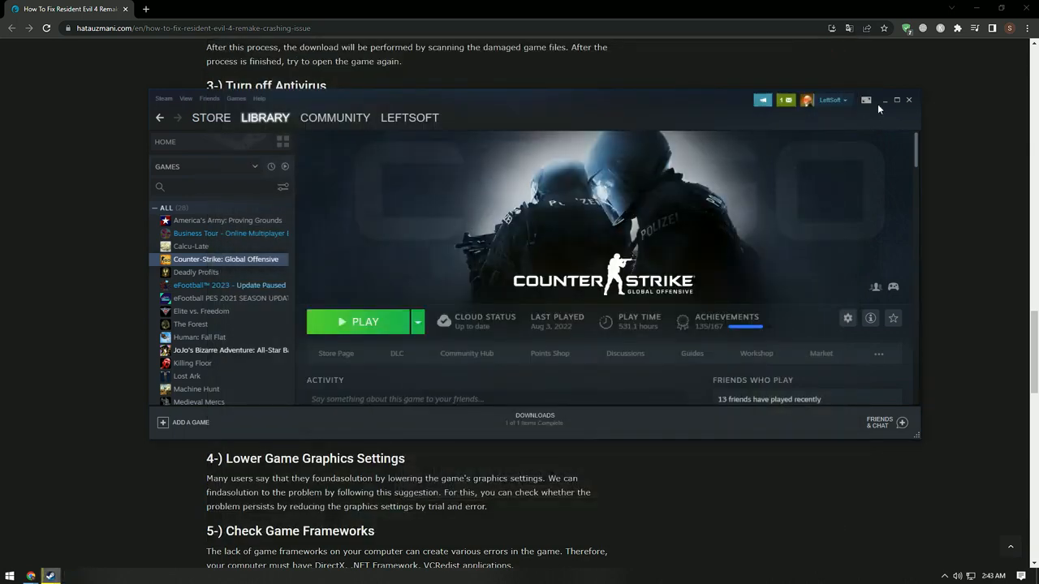
left_click(909, 100)
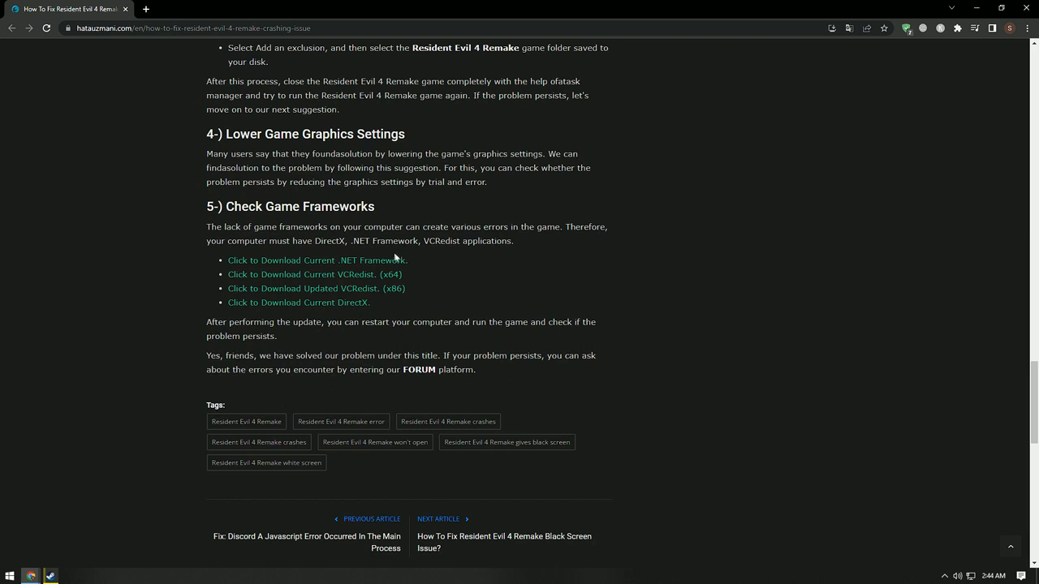
mouse_move(398, 269)
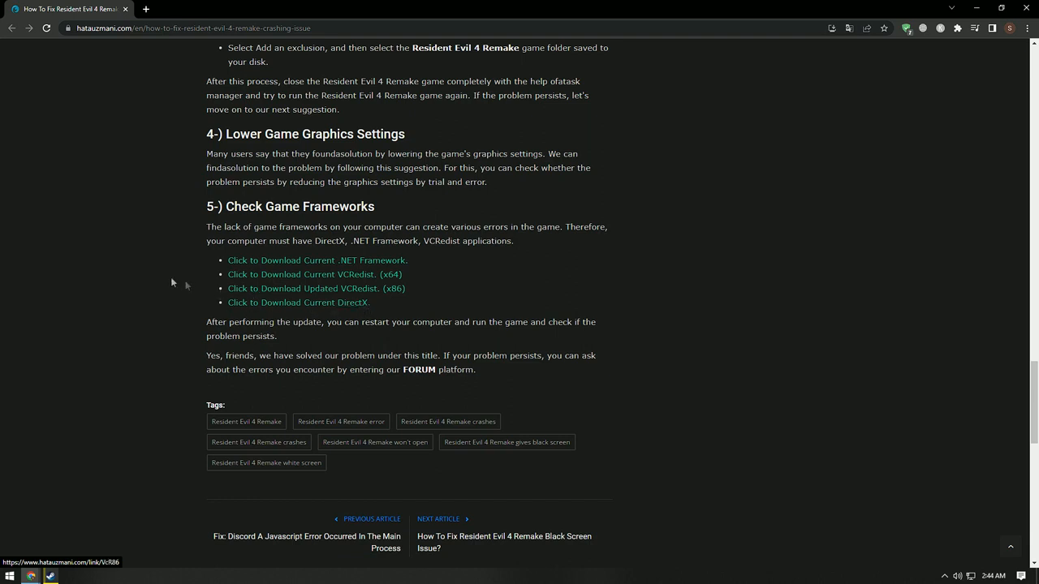
mouse_move(56, 250)
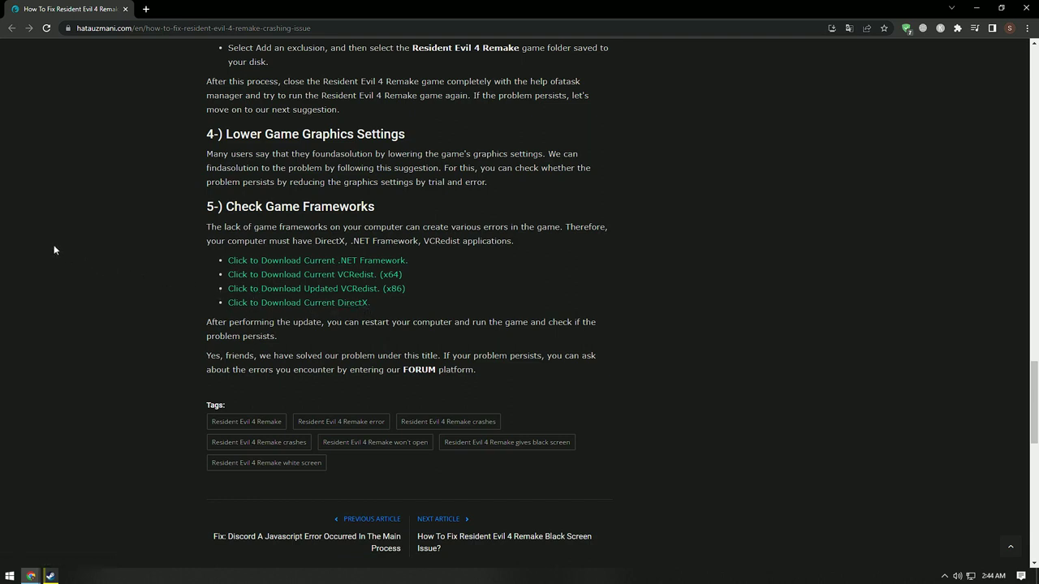